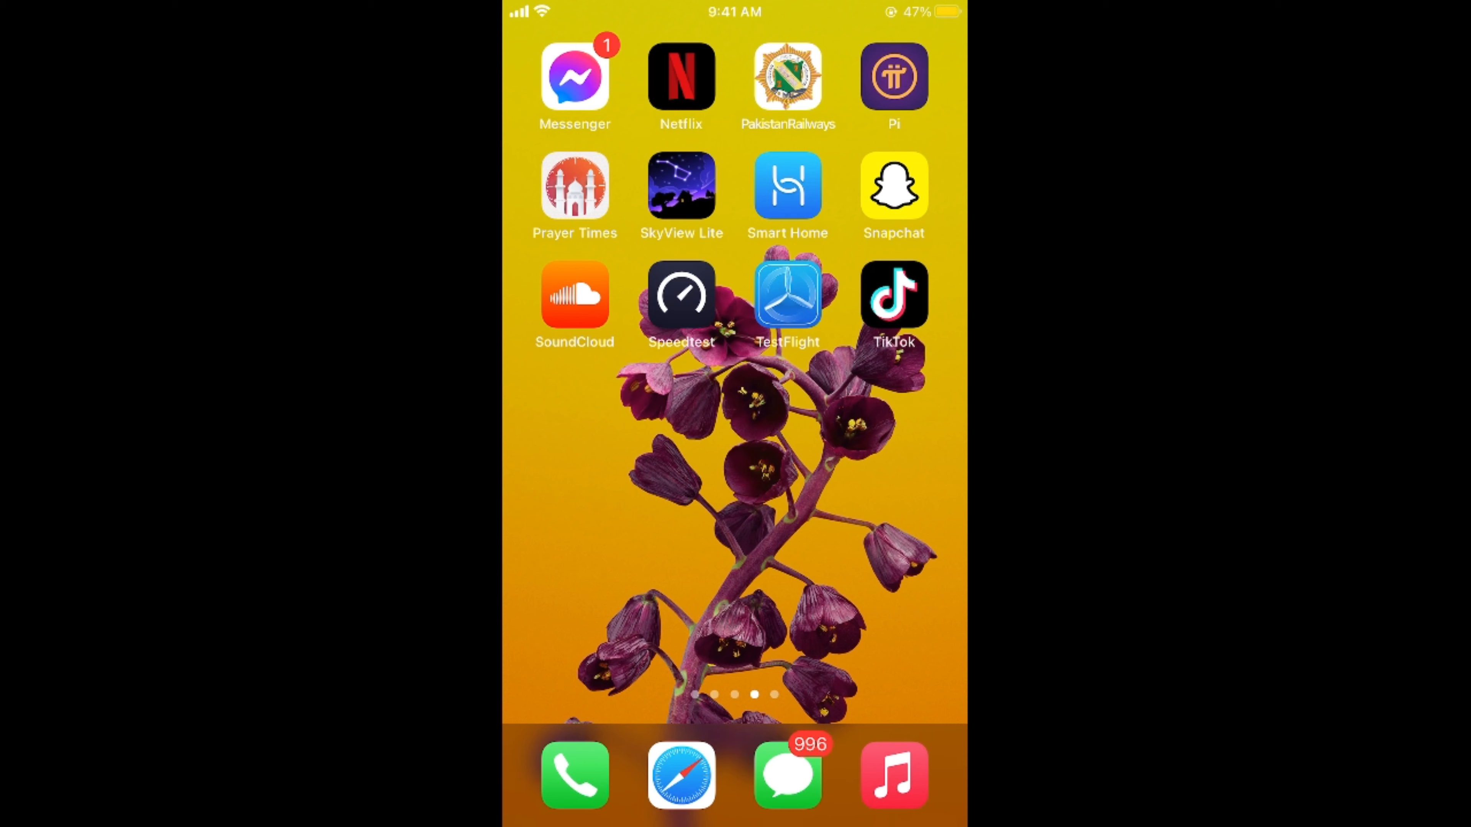
- Launch TikTok from the home screen so the For You feed starts playing
left_click(892, 294)
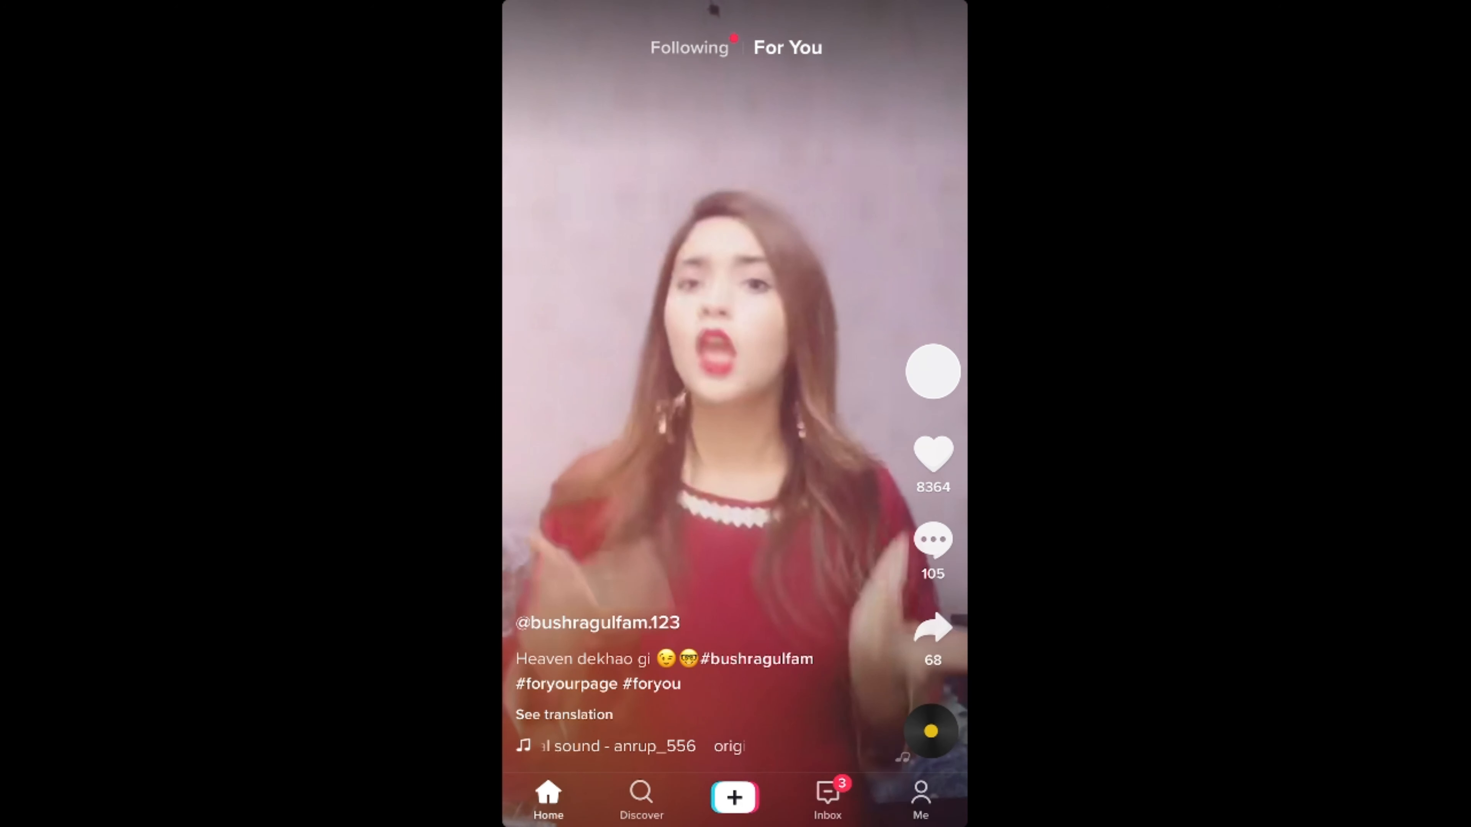
- Go to the Me profile page and open Settings and privacy from its menu
left_click(920, 798)
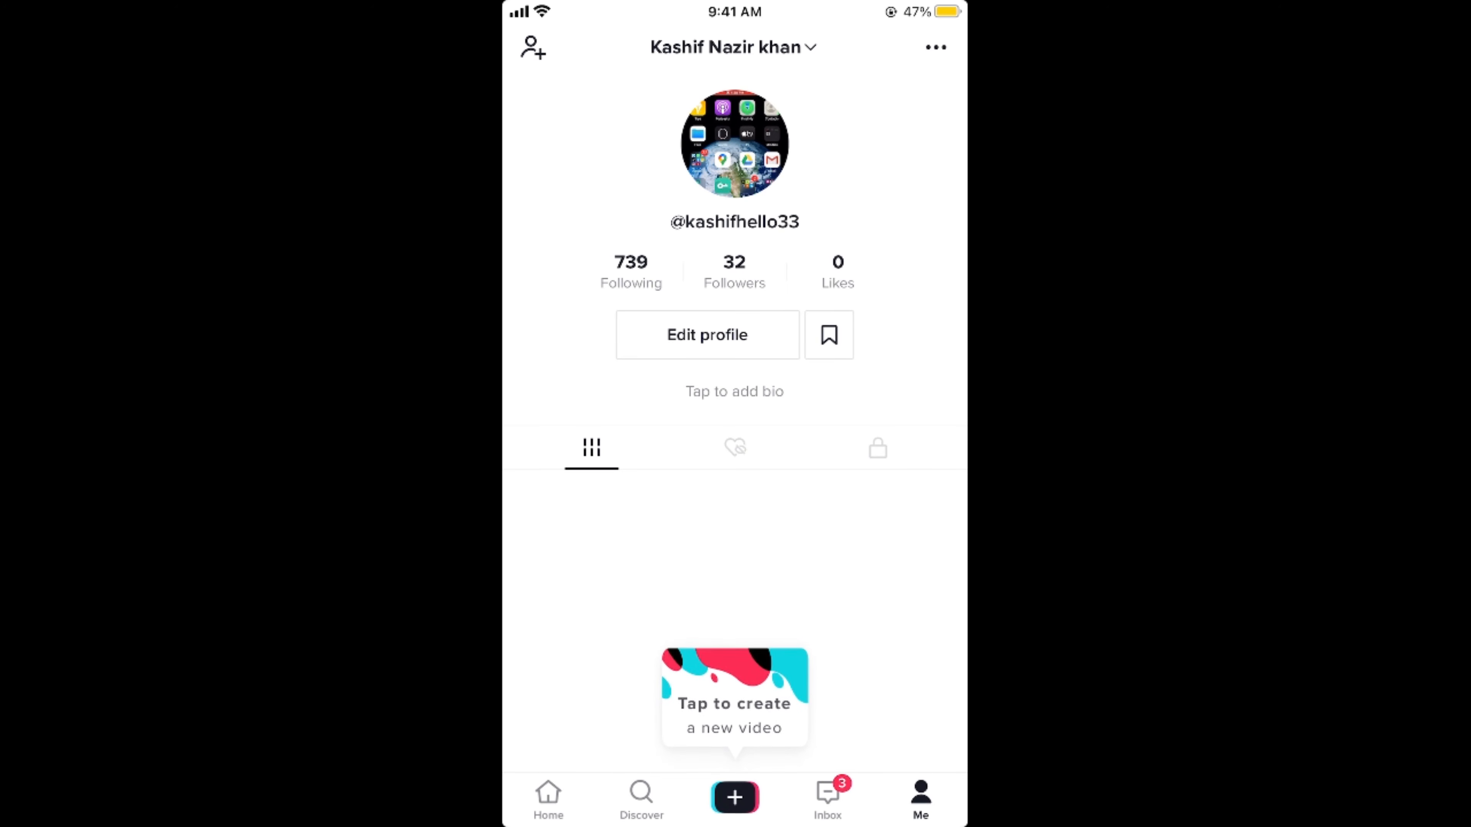
left_click(935, 47)
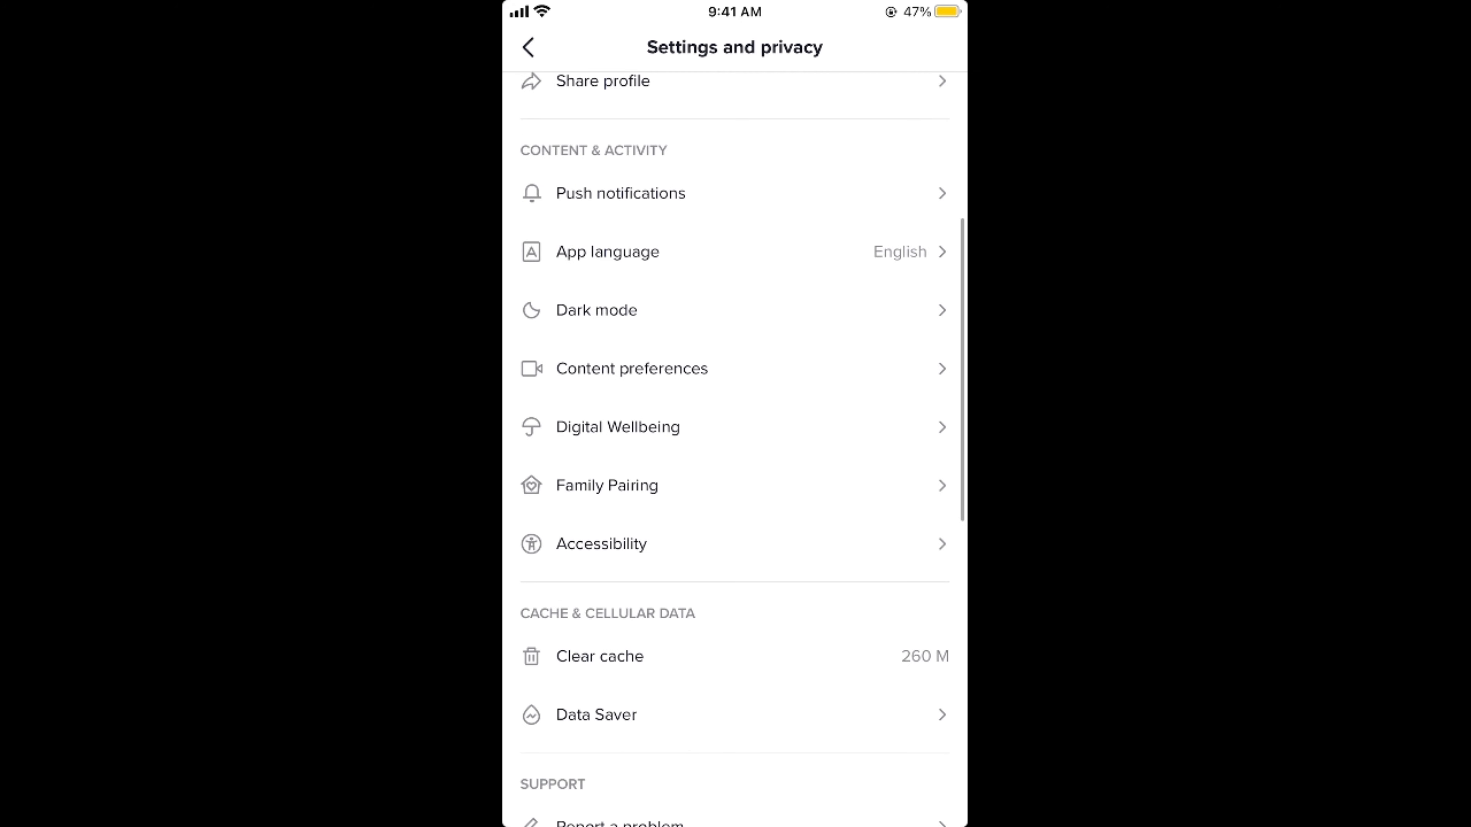
- Reach Report a problem under Support and continue with 'Still have problem' to a blank form
scroll("down", 3)
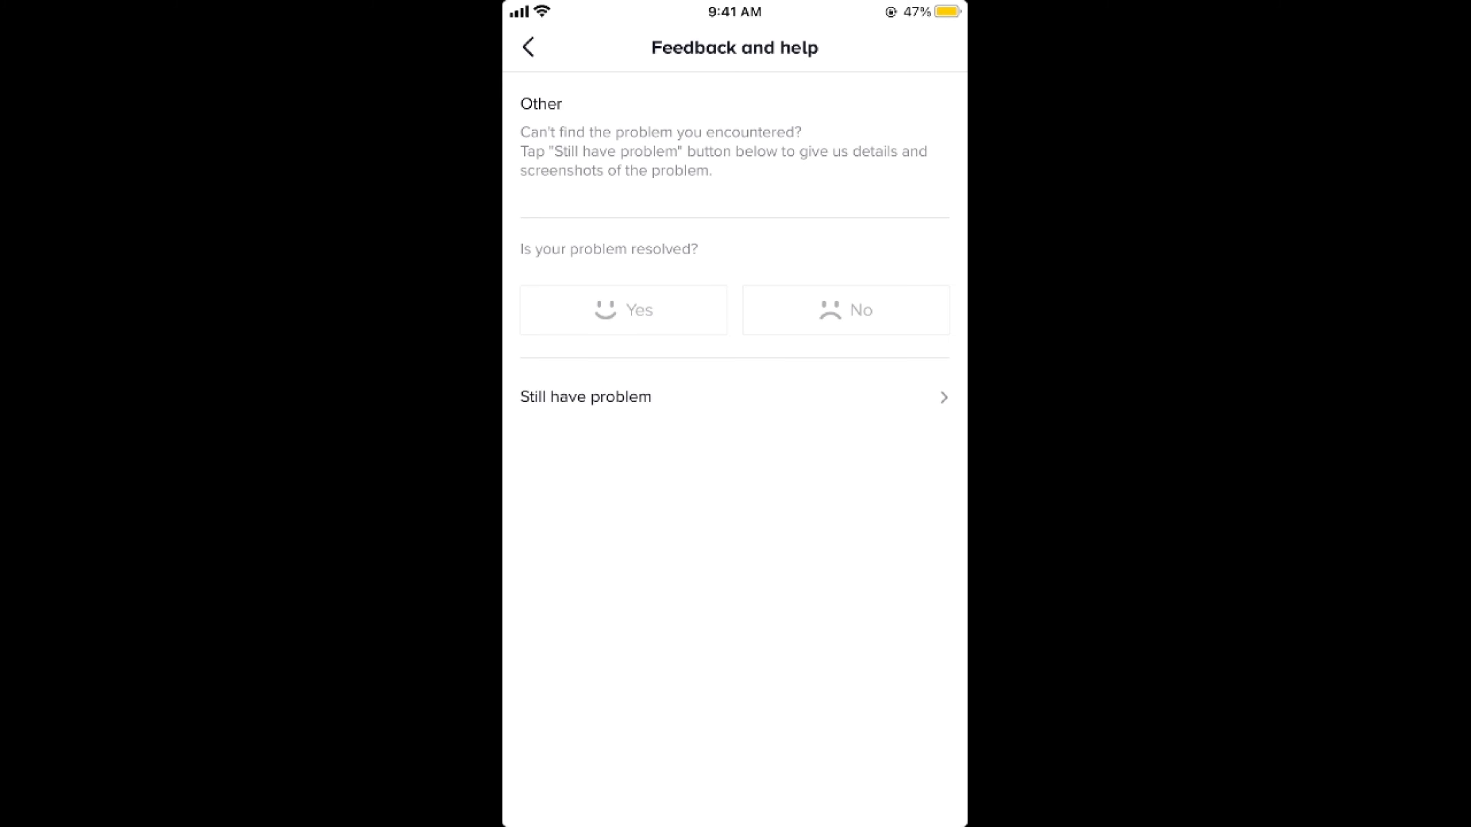
left_click(585, 397)
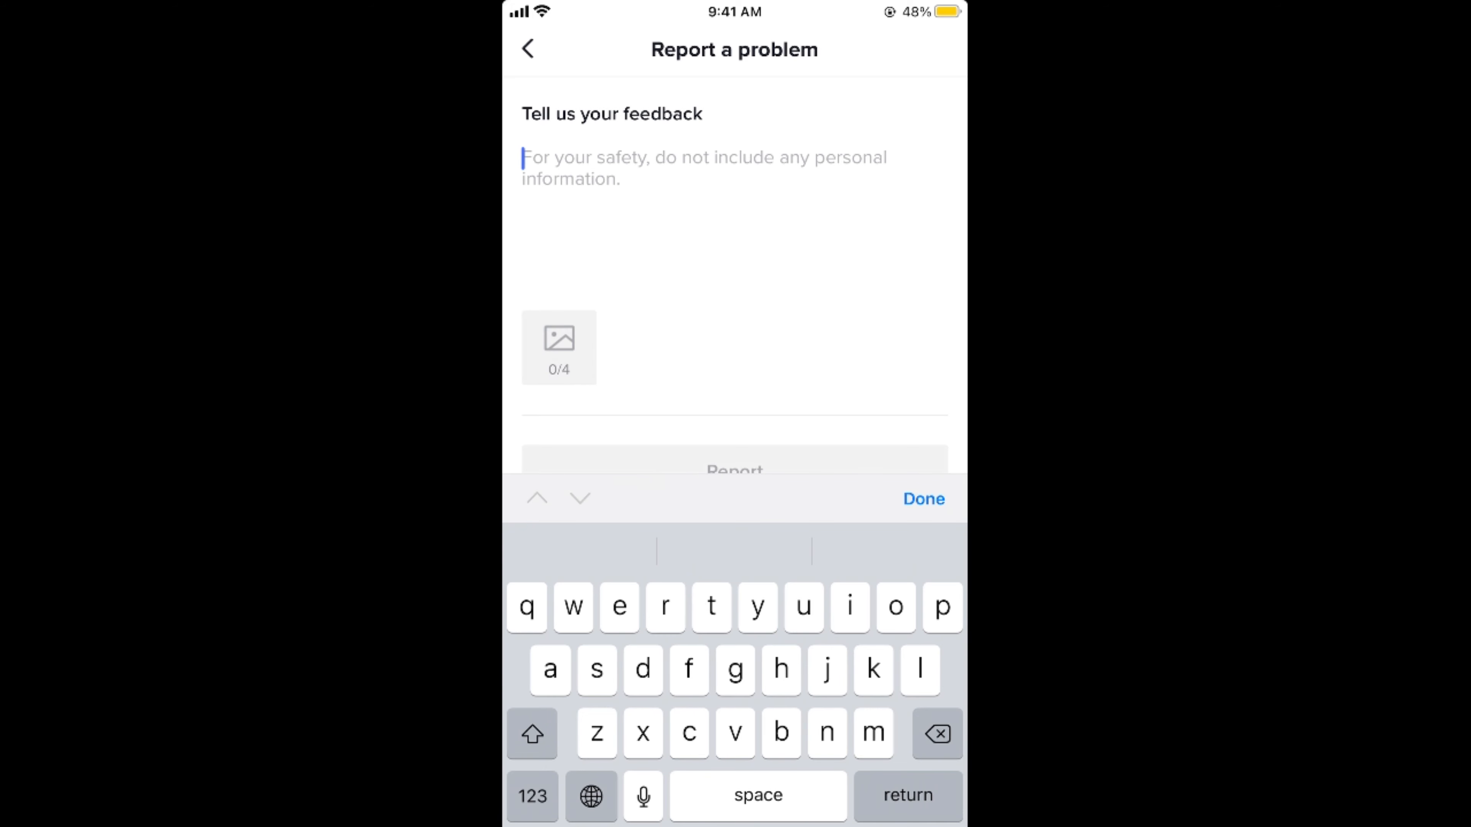
- Write that the account's date of birth on TikTok is wrong and ask to change it
type("My d")
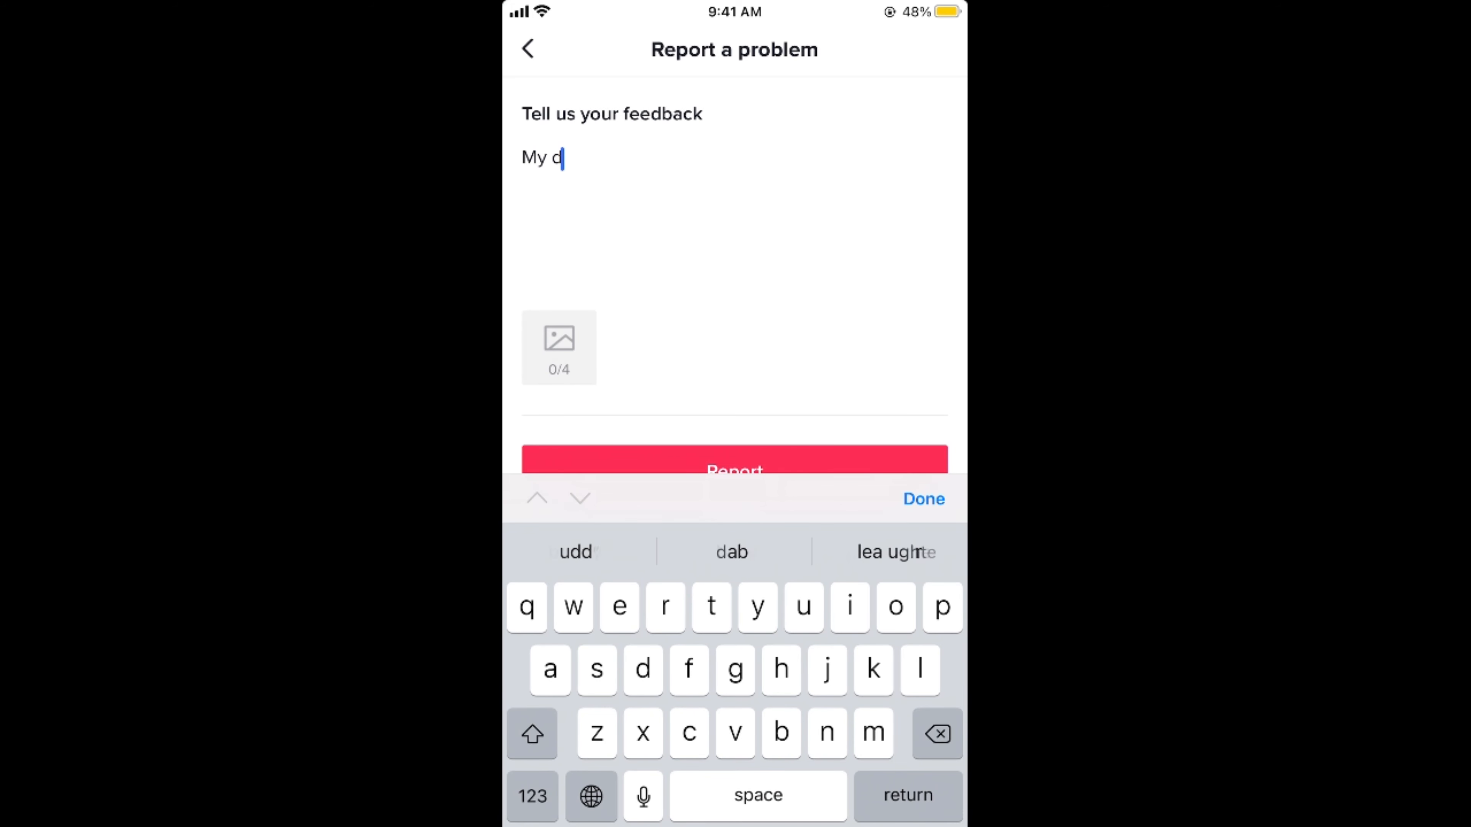
type("ate of bor")
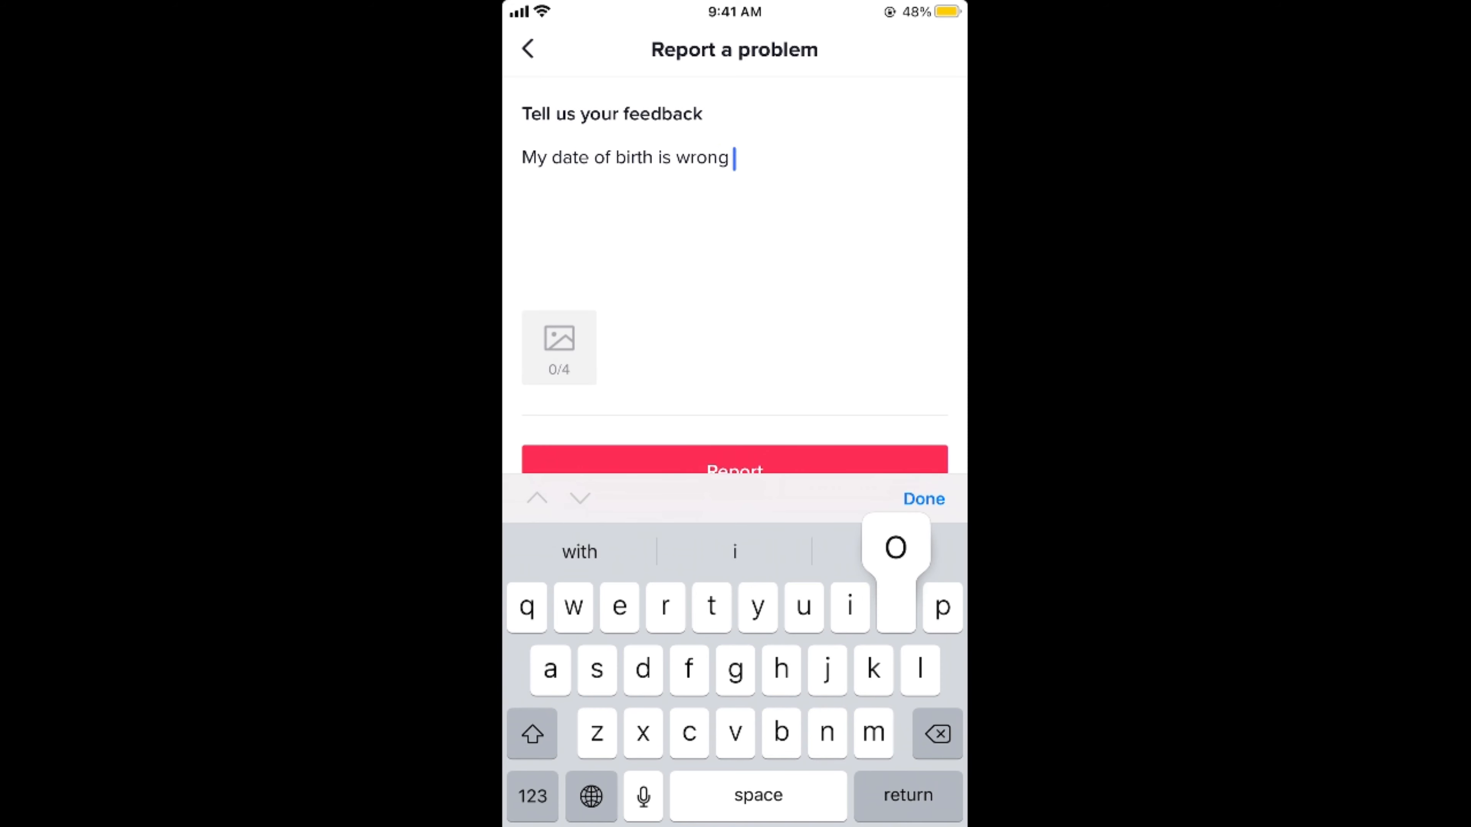
type("on TIk")
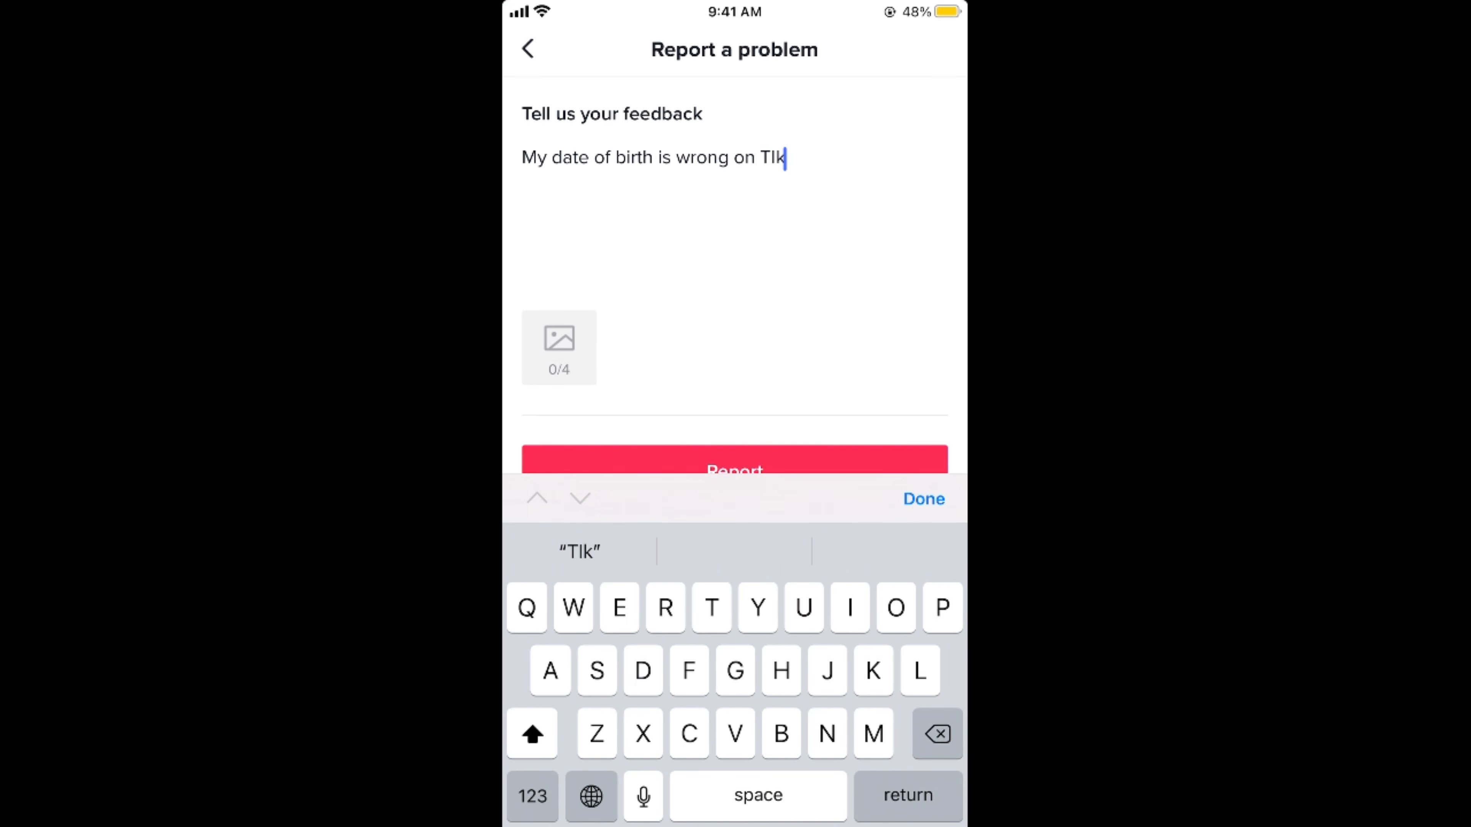
left_click(936, 734)
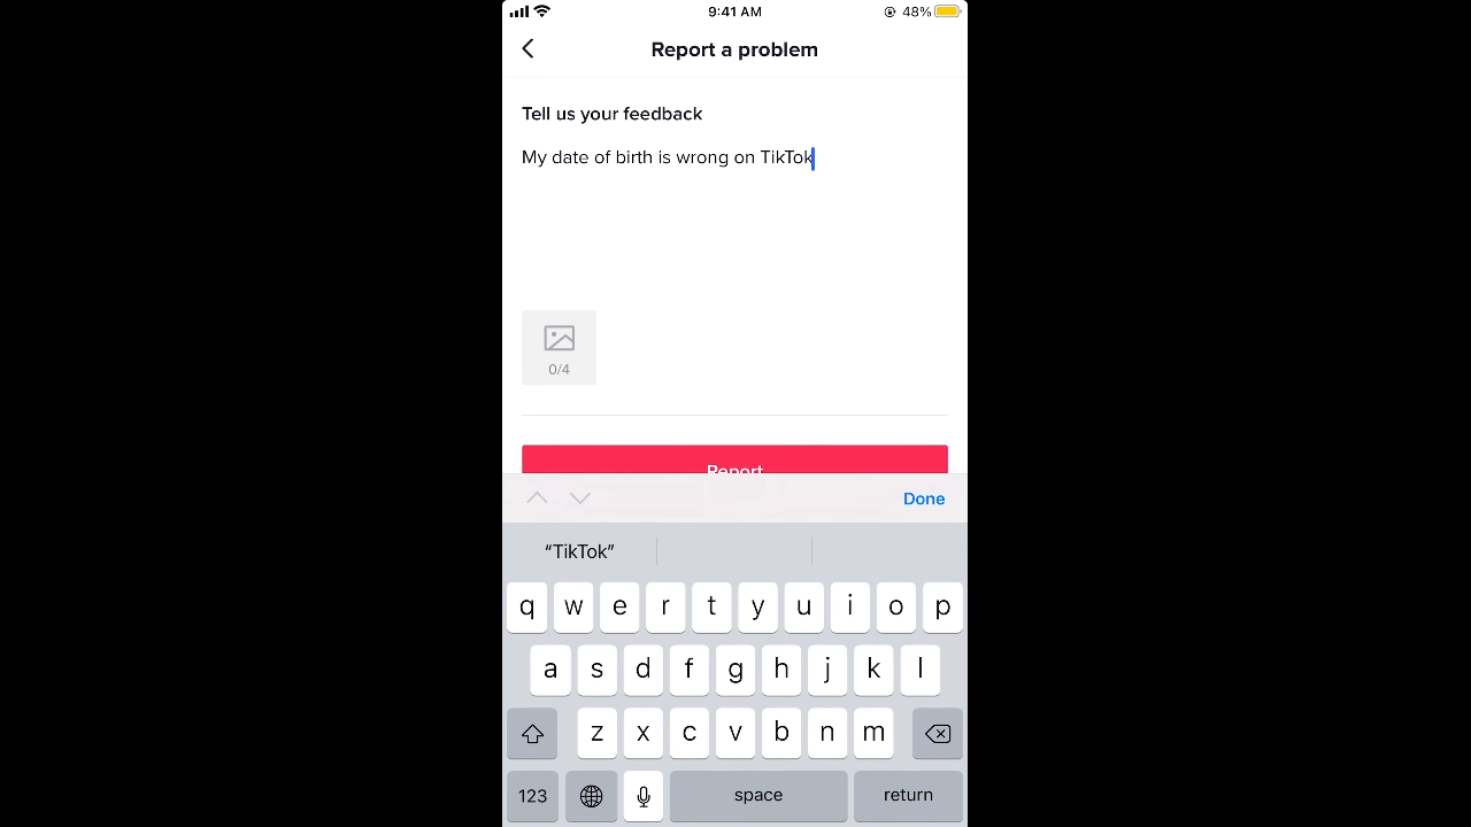
type("account. Kindly")
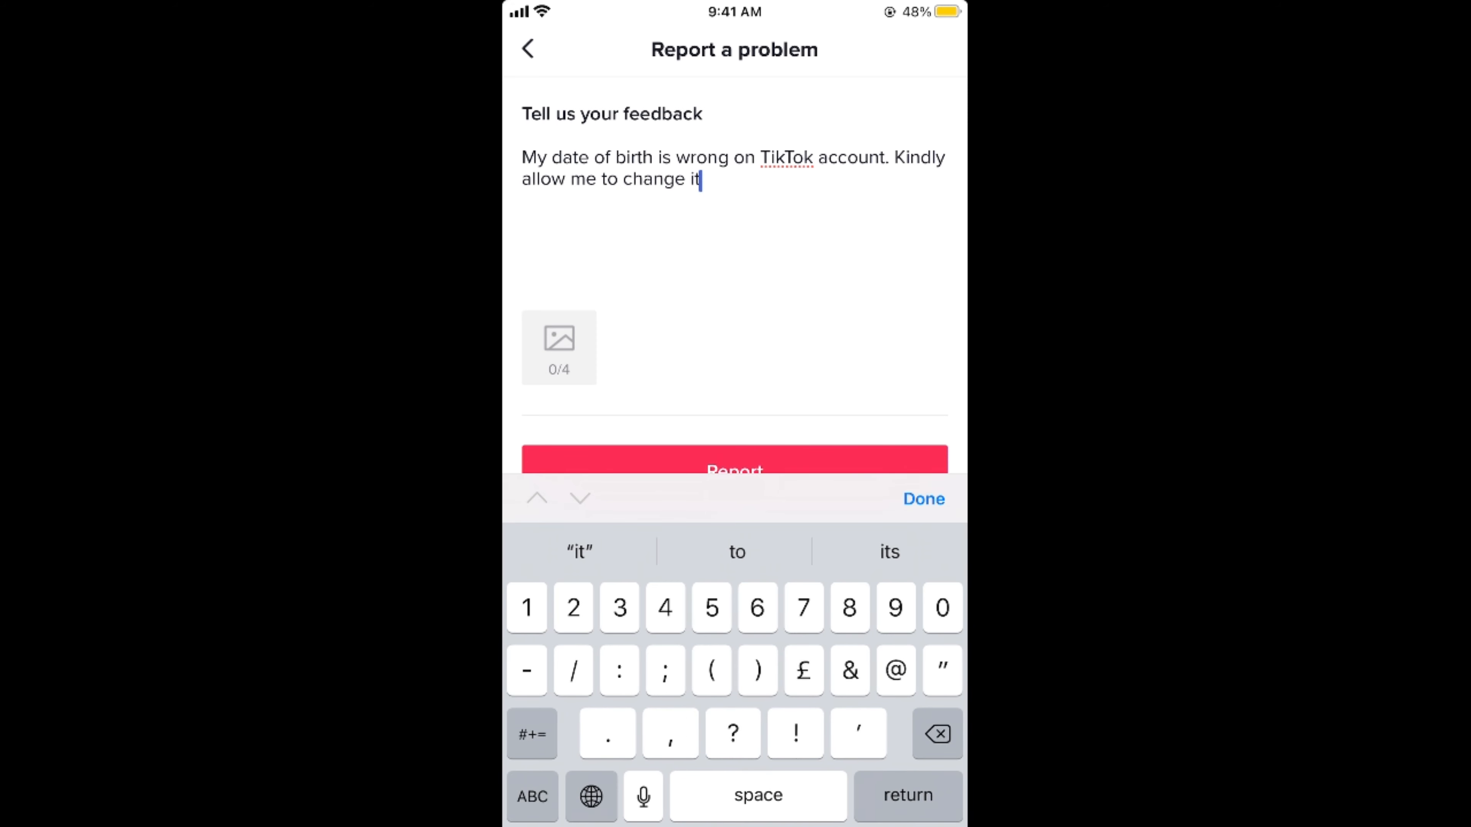
- Report the feedback, see it listed in Your support tickets, then return to the form
left_click(924, 497)
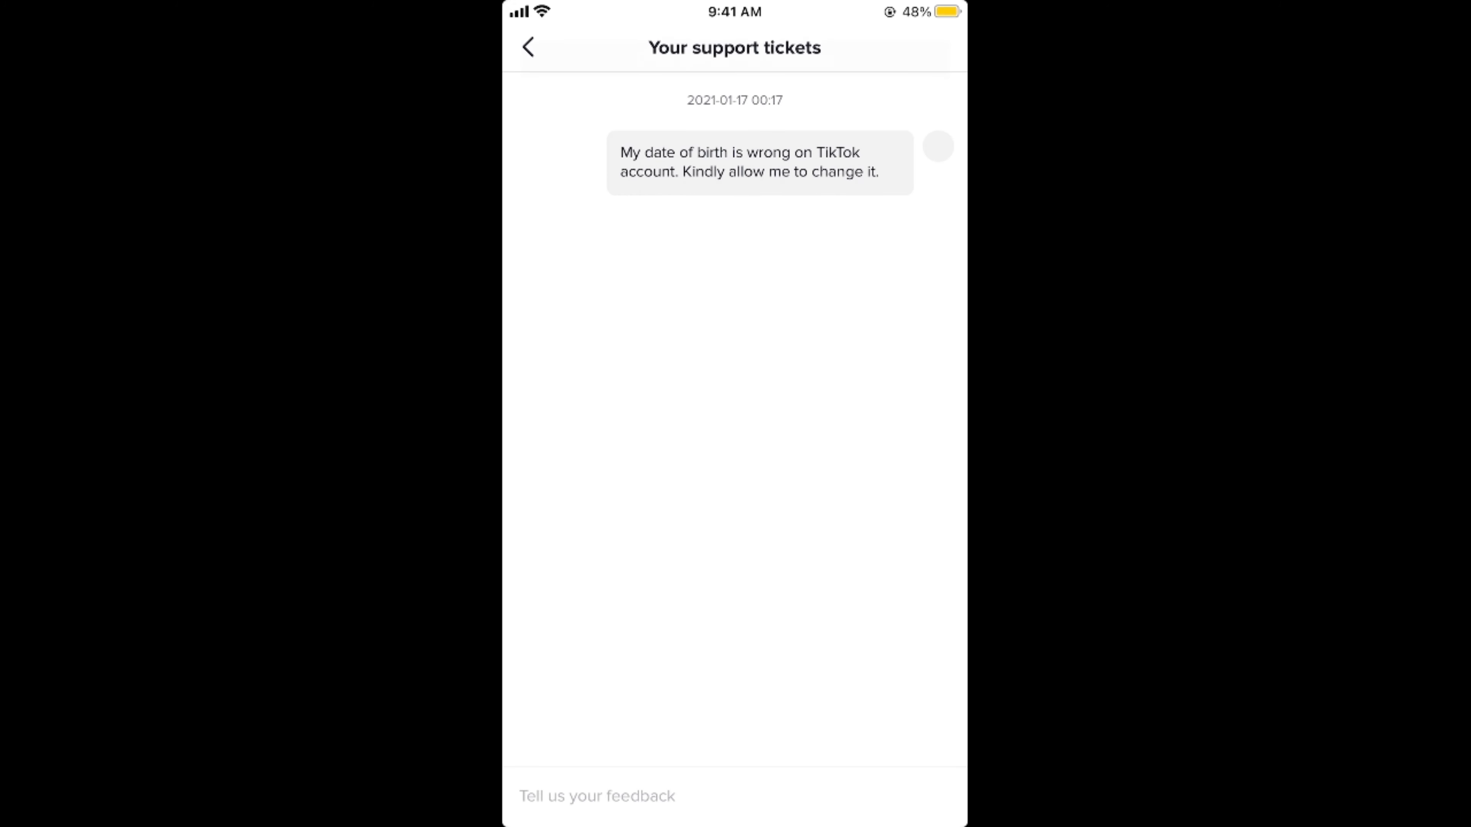
left_click(597, 795)
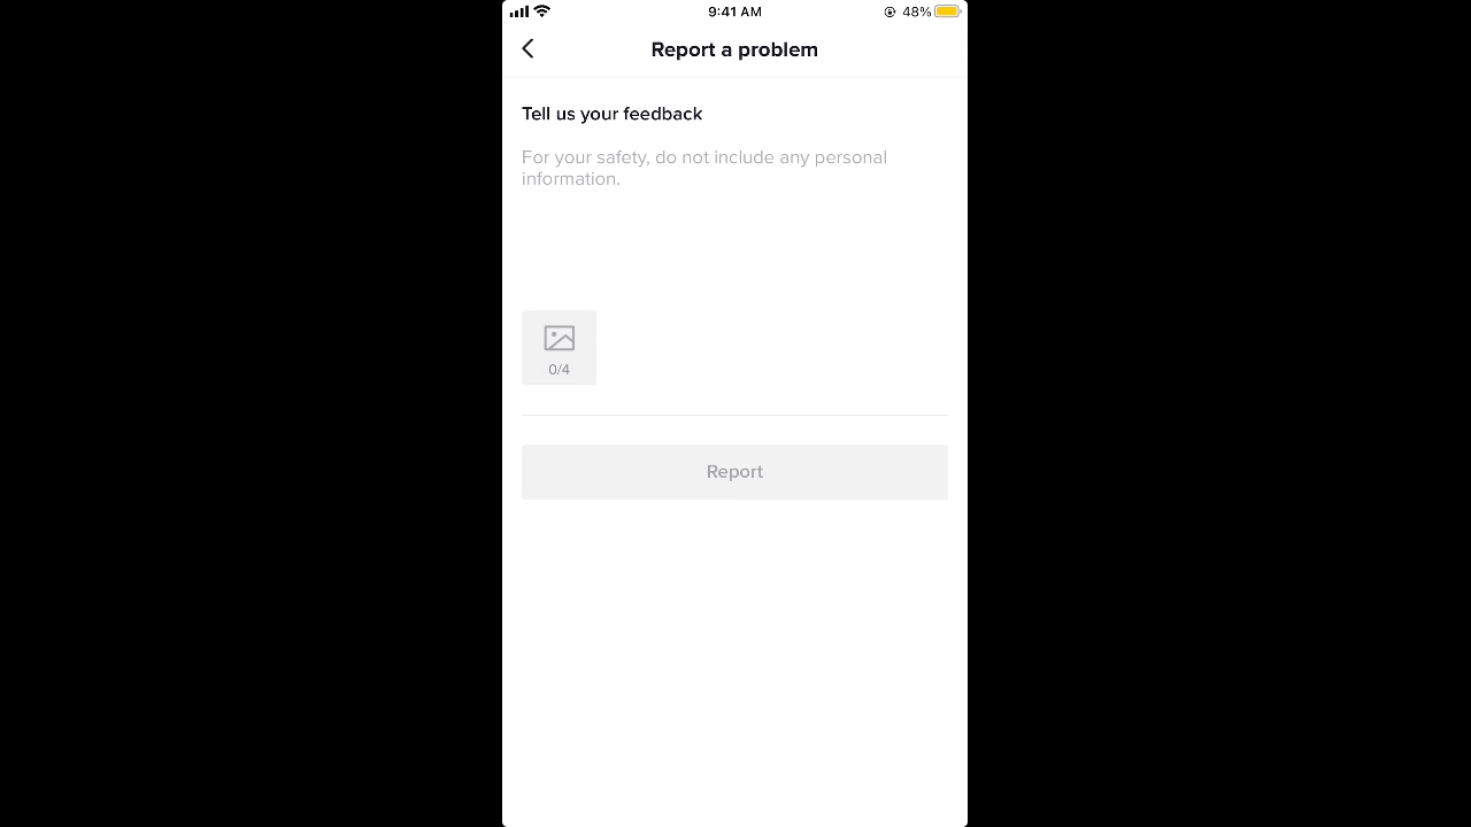